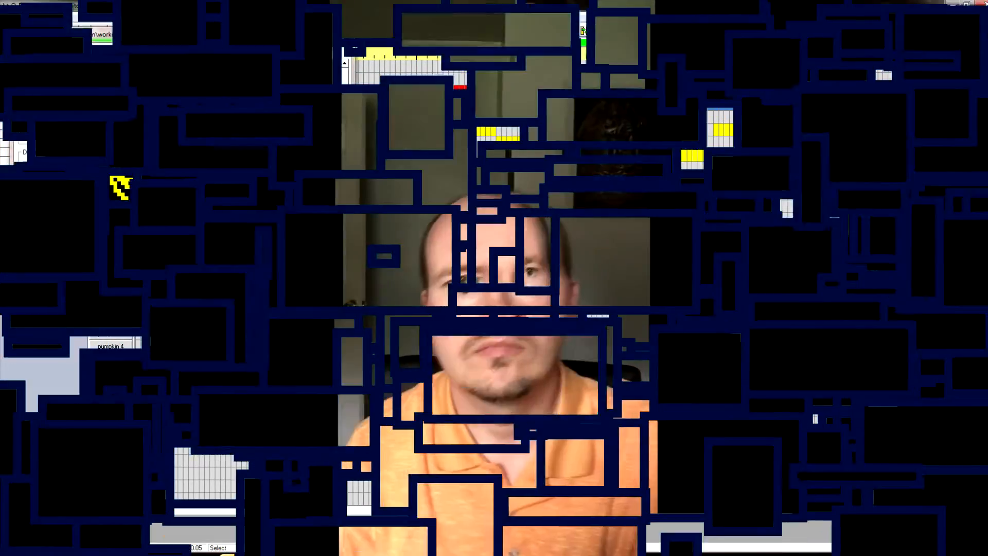
Step: Show the house layout for 'chipmunks - xmas dont be late' in the animation visualizer
right_click(148, 340)
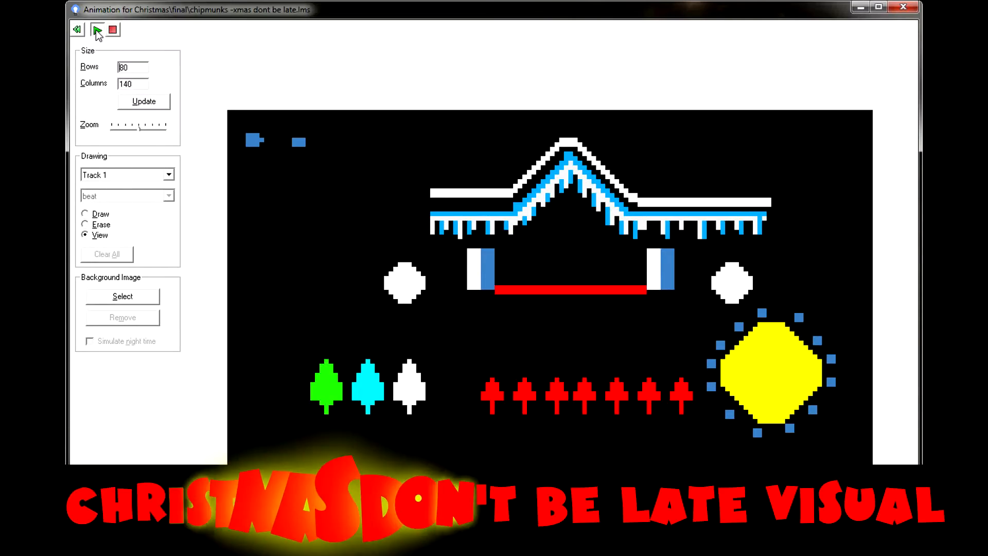
Step: Play the Chipmunks sequence so the roofline, trees, round lights and moon flash in the preview
left_click(96, 30)
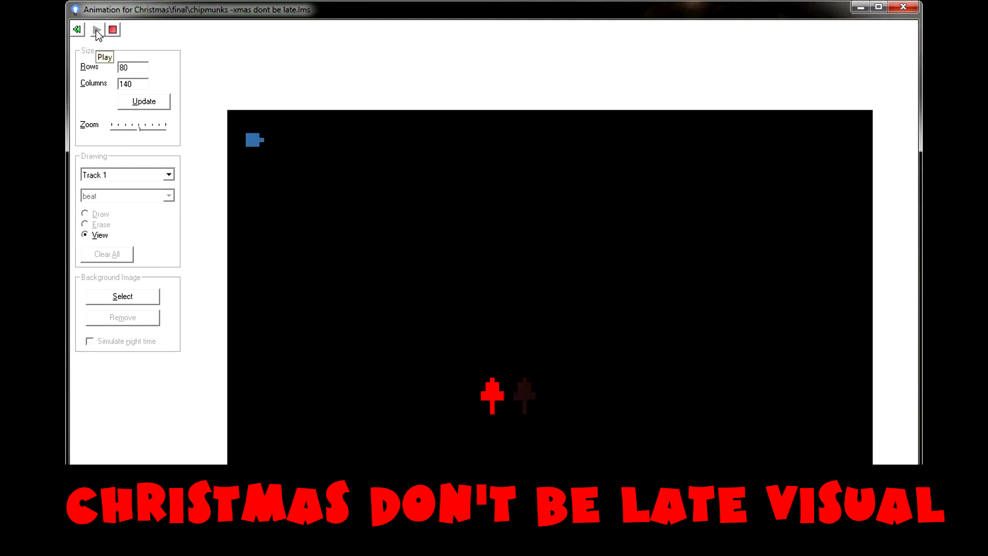
left_click(95, 30)
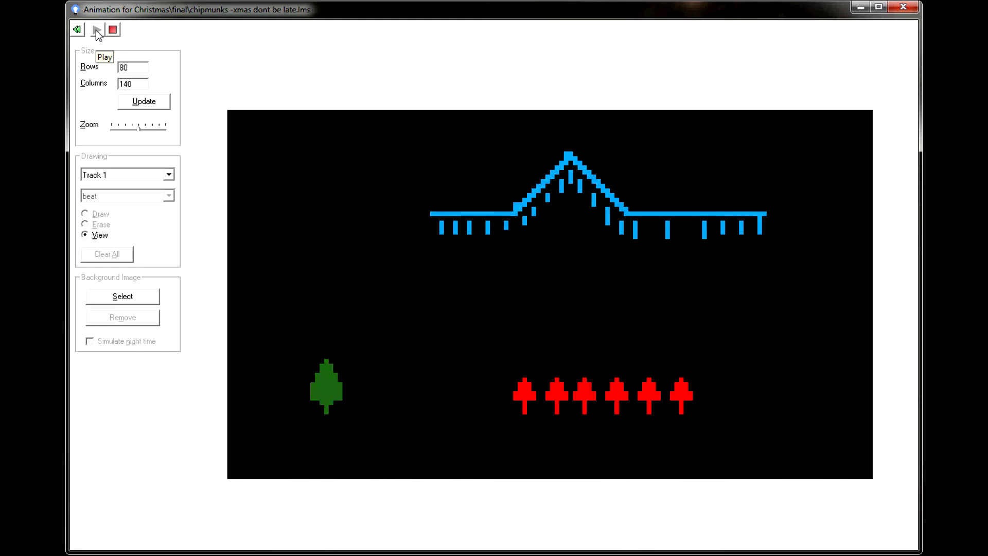
left_click(98, 30)
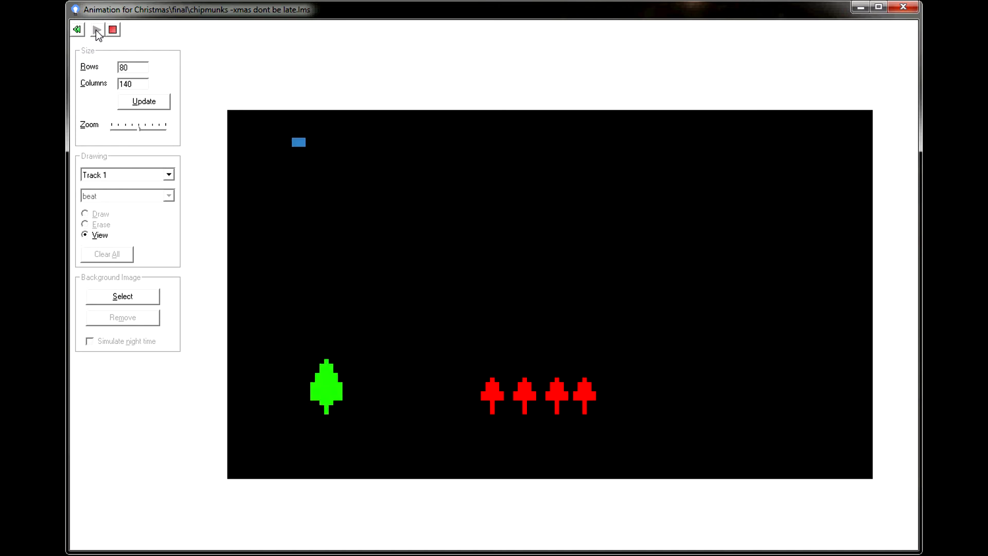
left_click(96, 30)
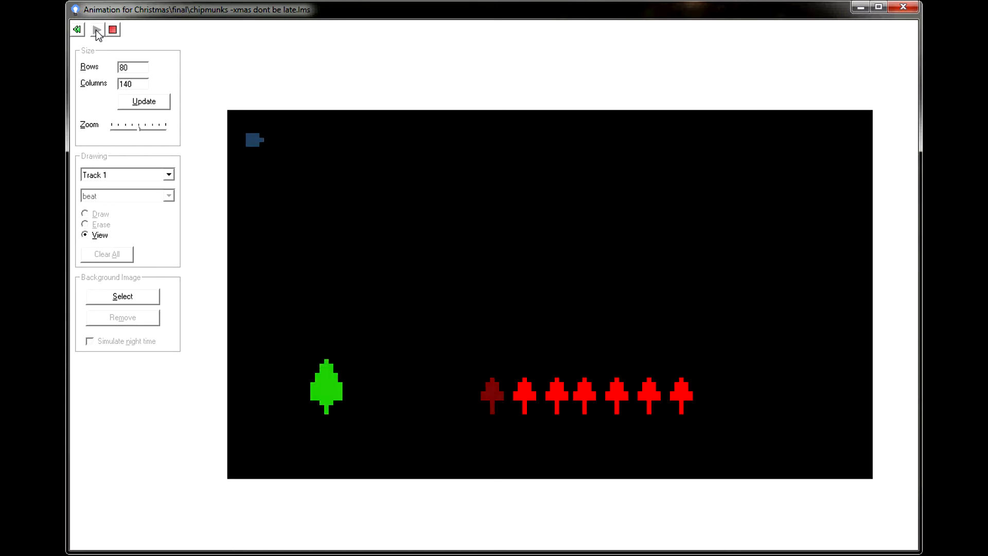
left_click(95, 30)
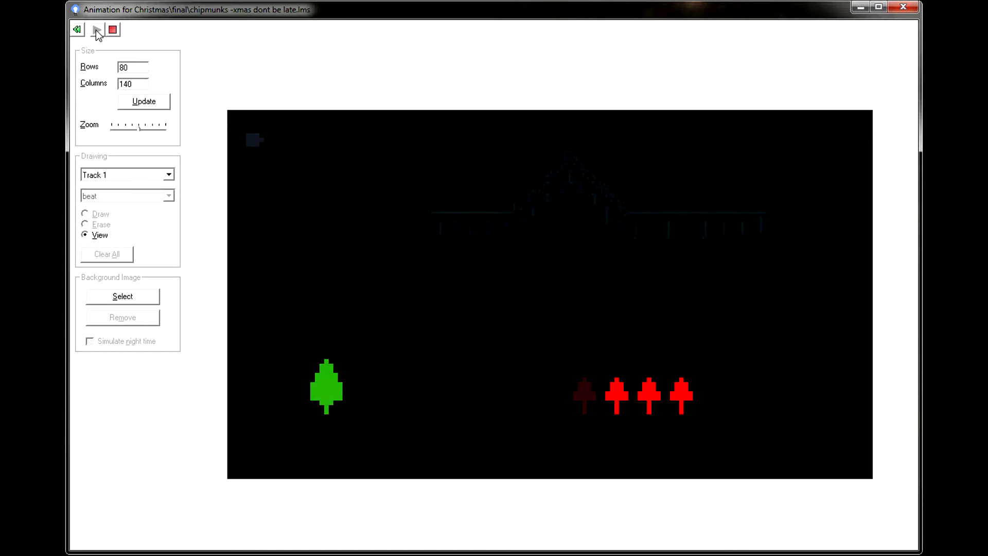
left_click(96, 29)
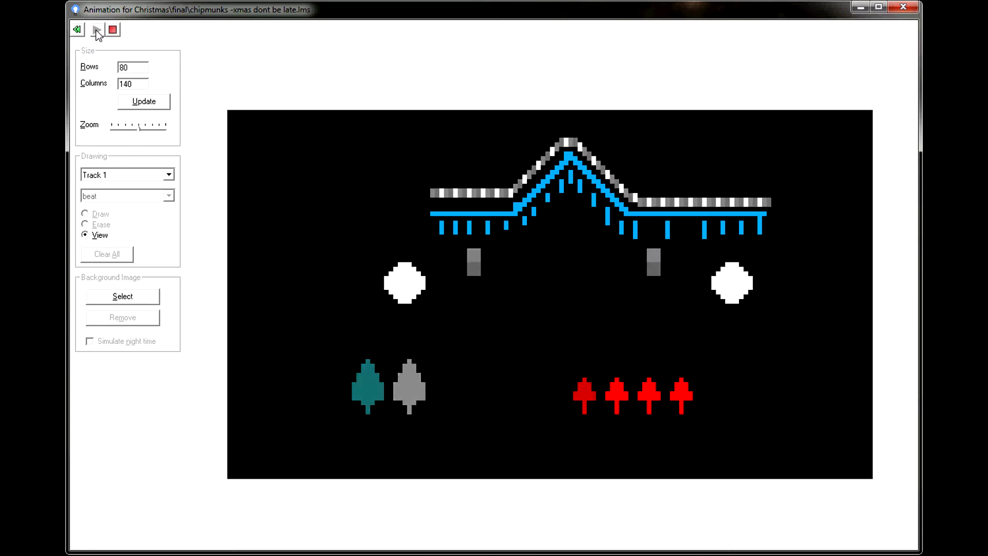
left_click(97, 29)
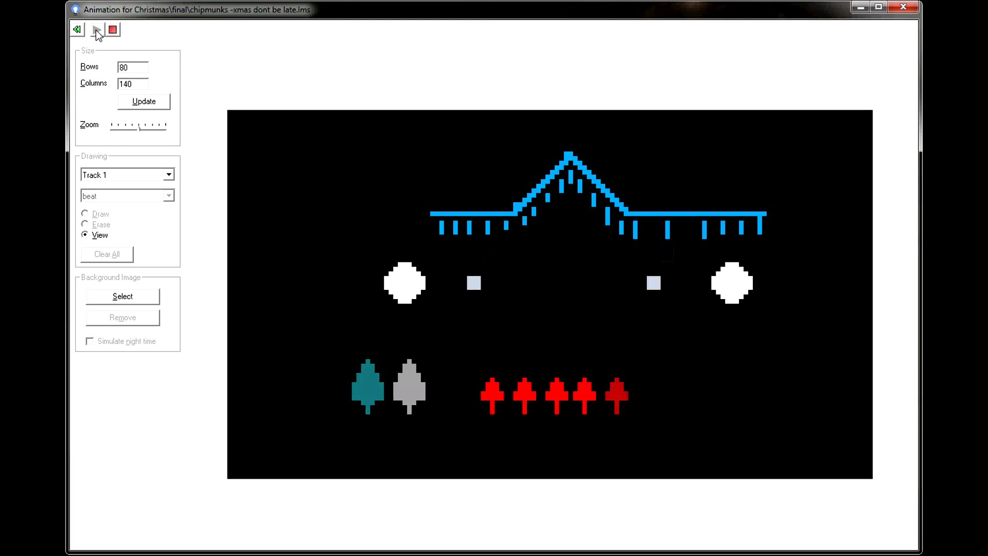
left_click(96, 30)
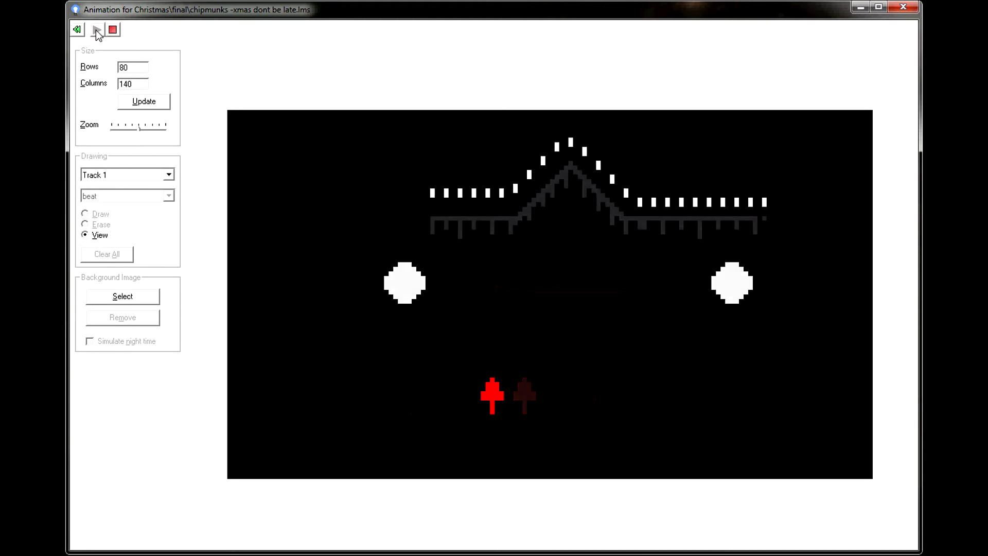
left_click(96, 29)
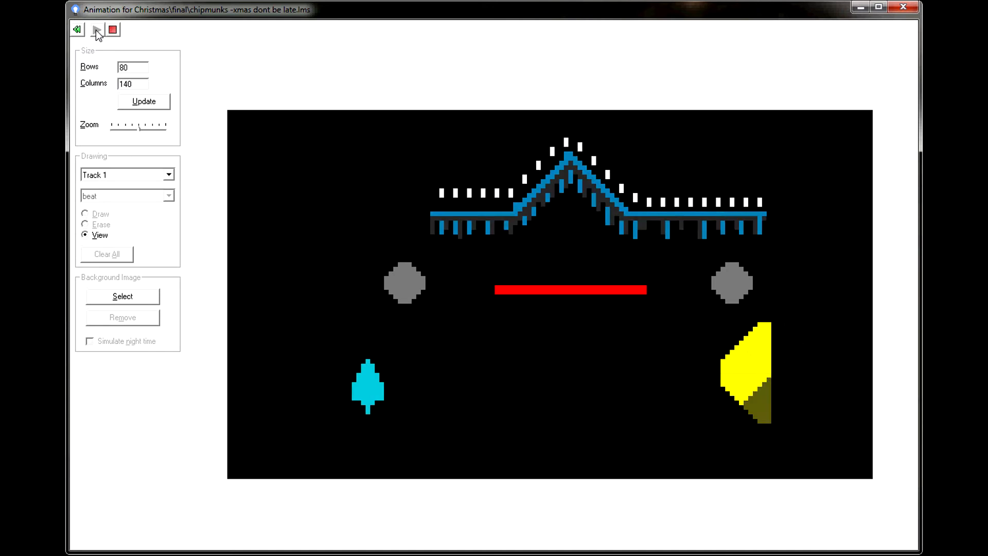
left_click(96, 30)
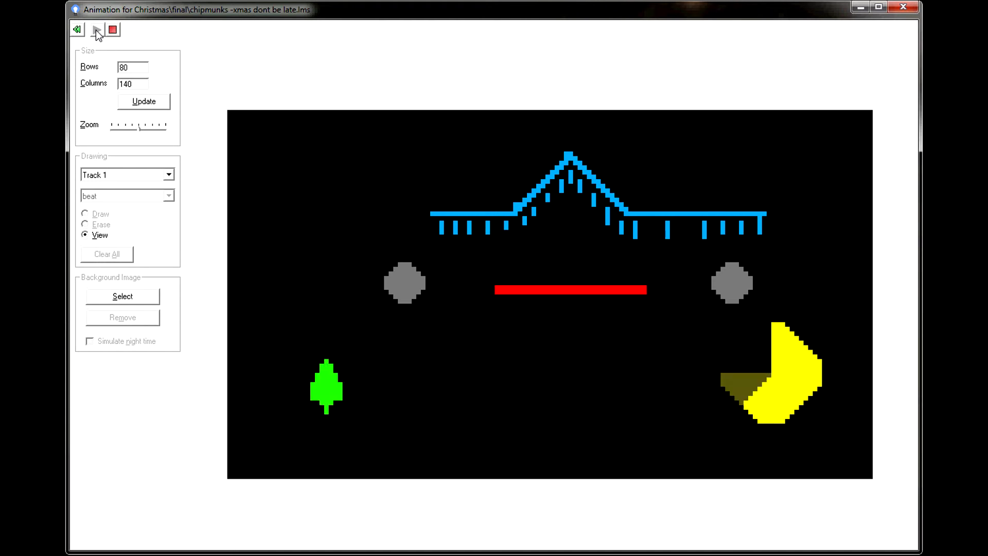
left_click(96, 30)
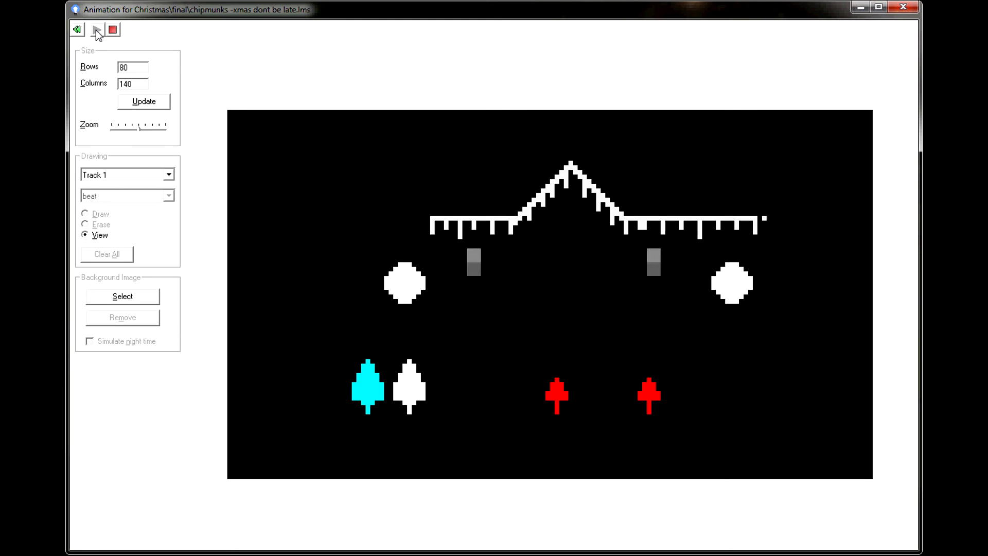
left_click(96, 29)
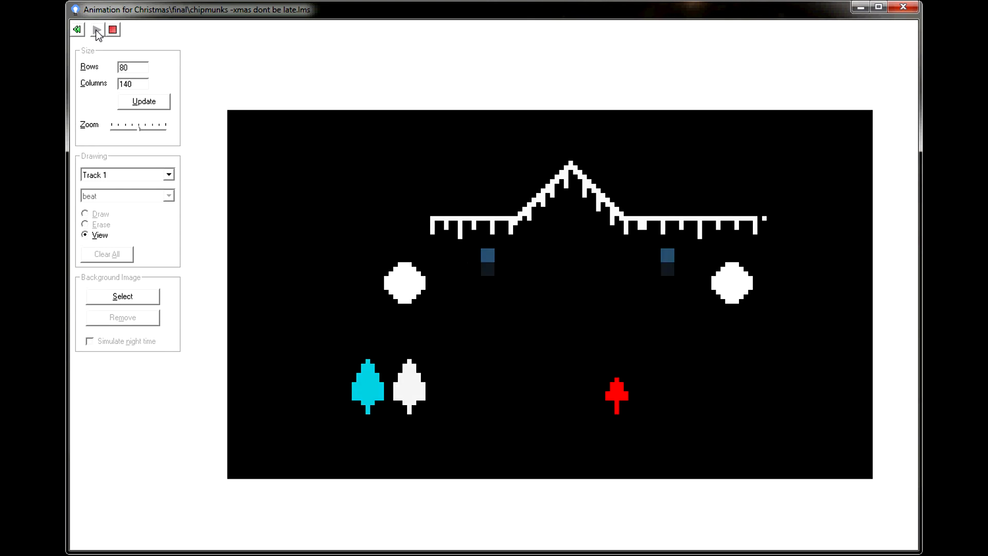
left_click(96, 29)
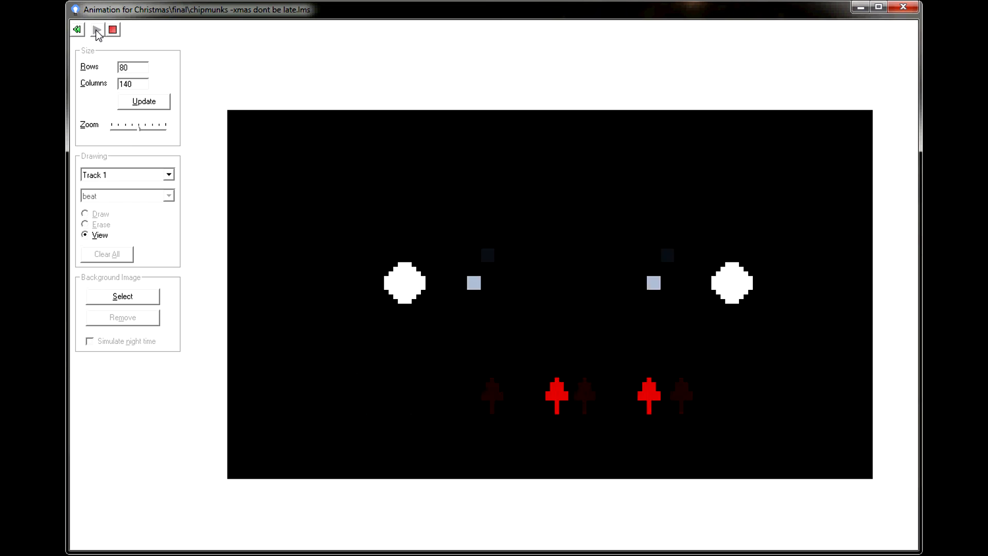
left_click(96, 30)
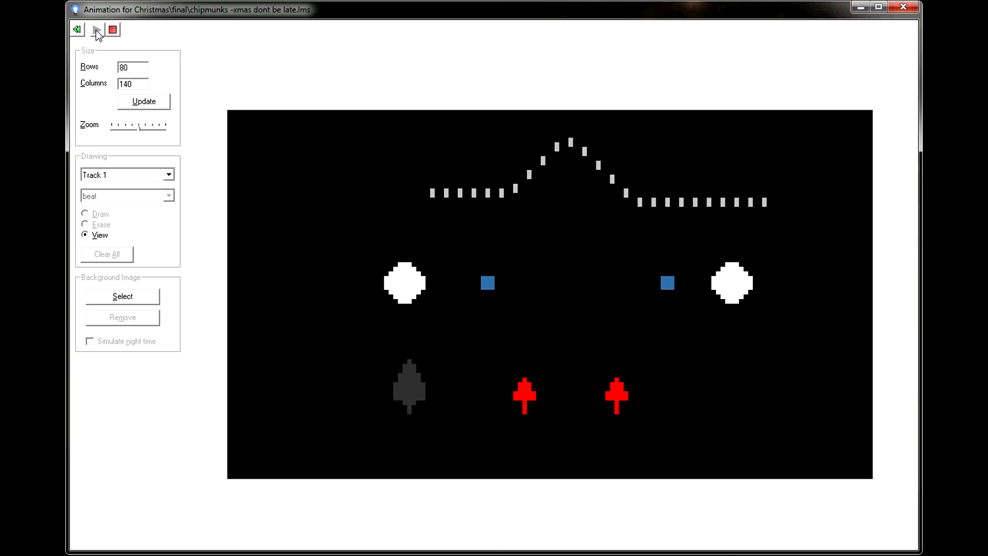
left_click(97, 29)
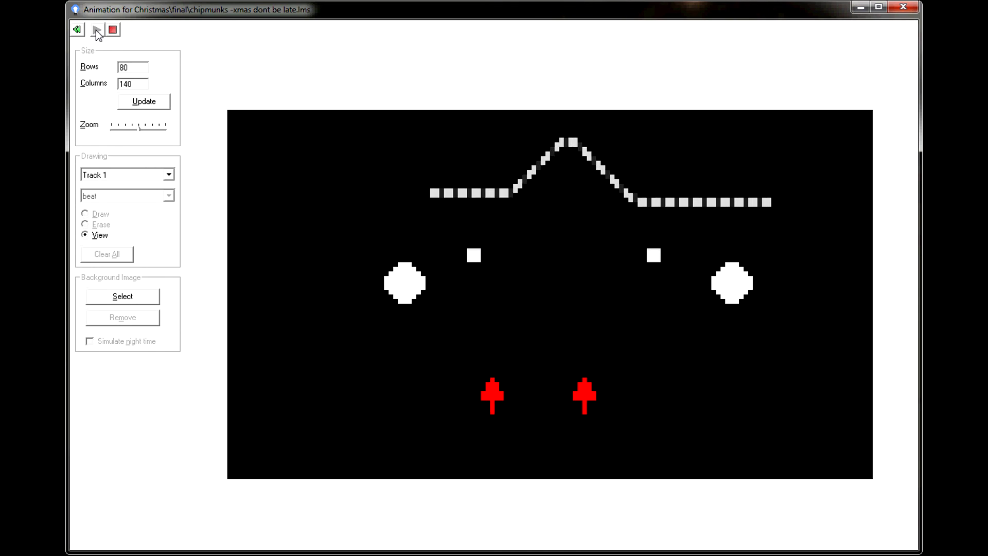